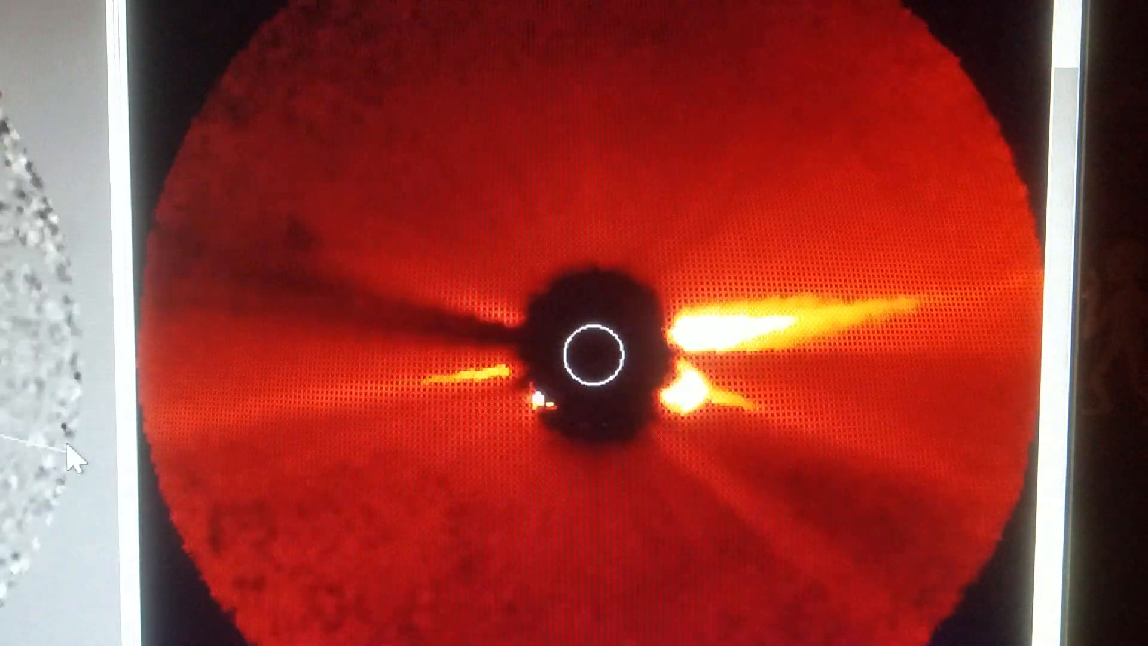
# - Advance frame by frame from 15:12 to 22:36 as the CME outline expands outward
pyautogui.click(679, 604)
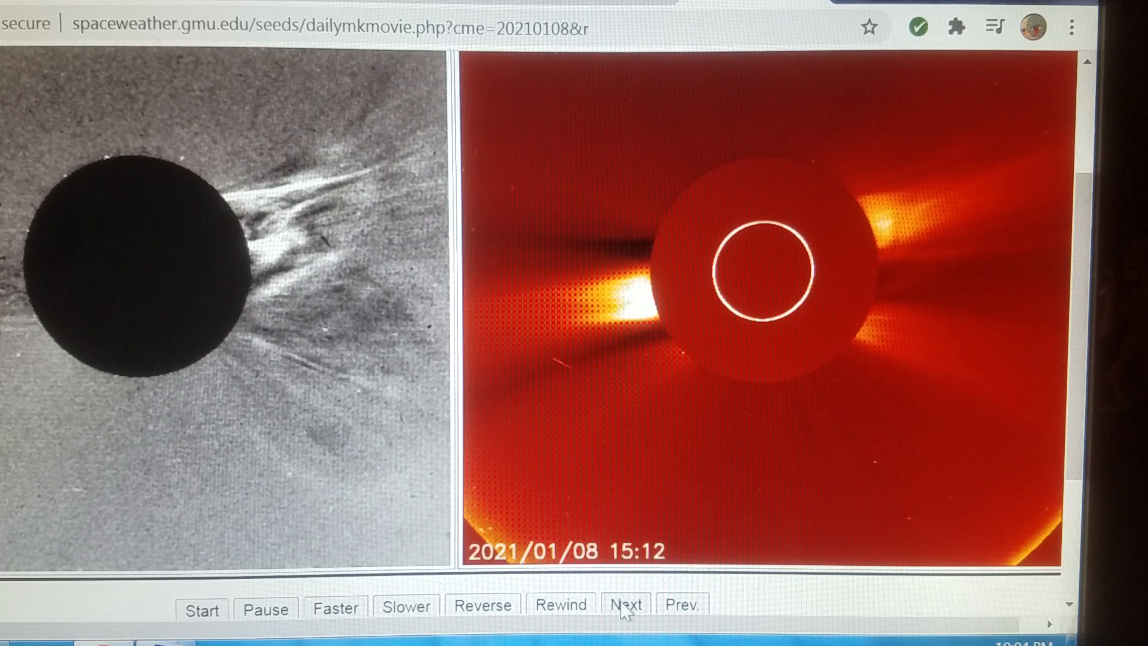
pyautogui.click(625, 605)
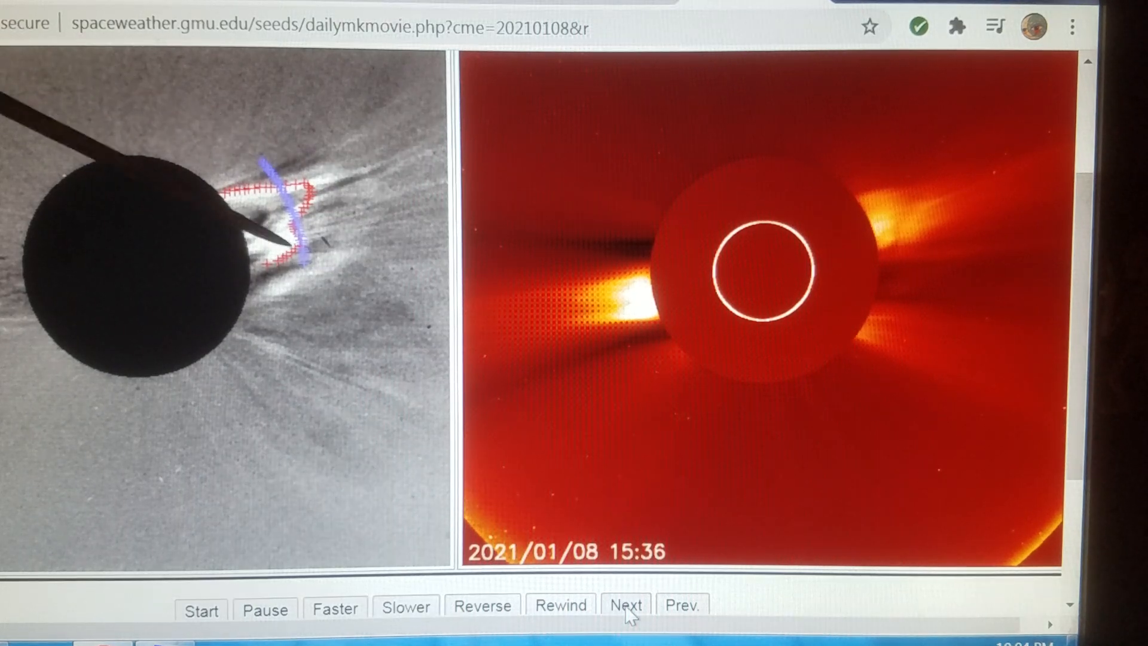
pyautogui.click(626, 605)
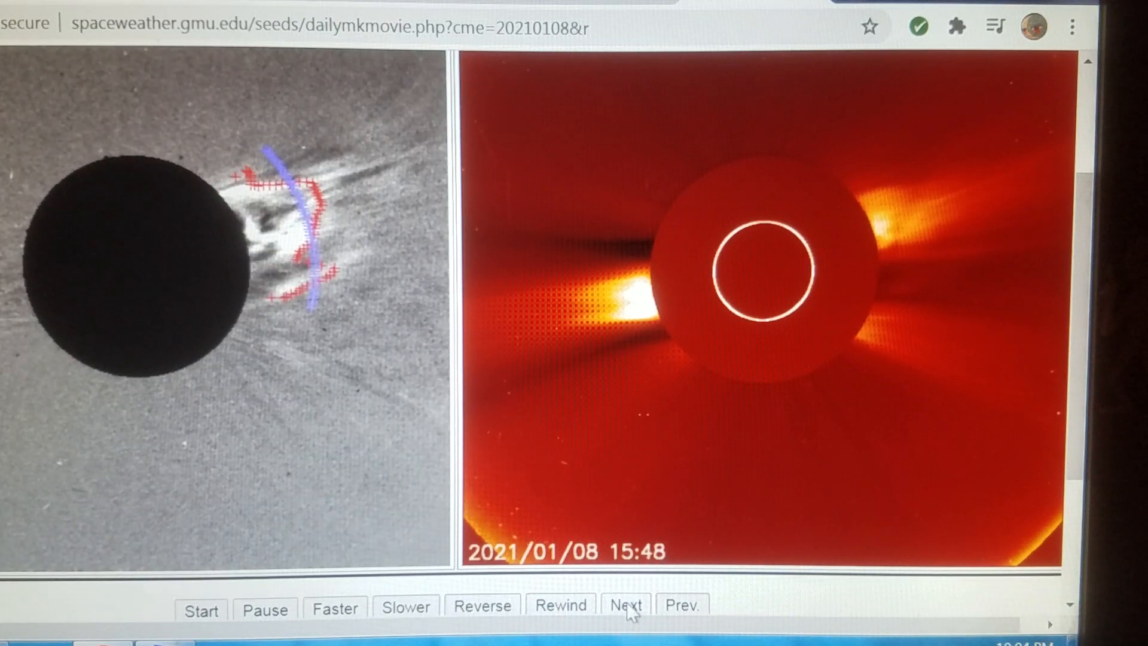
pyautogui.click(624, 609)
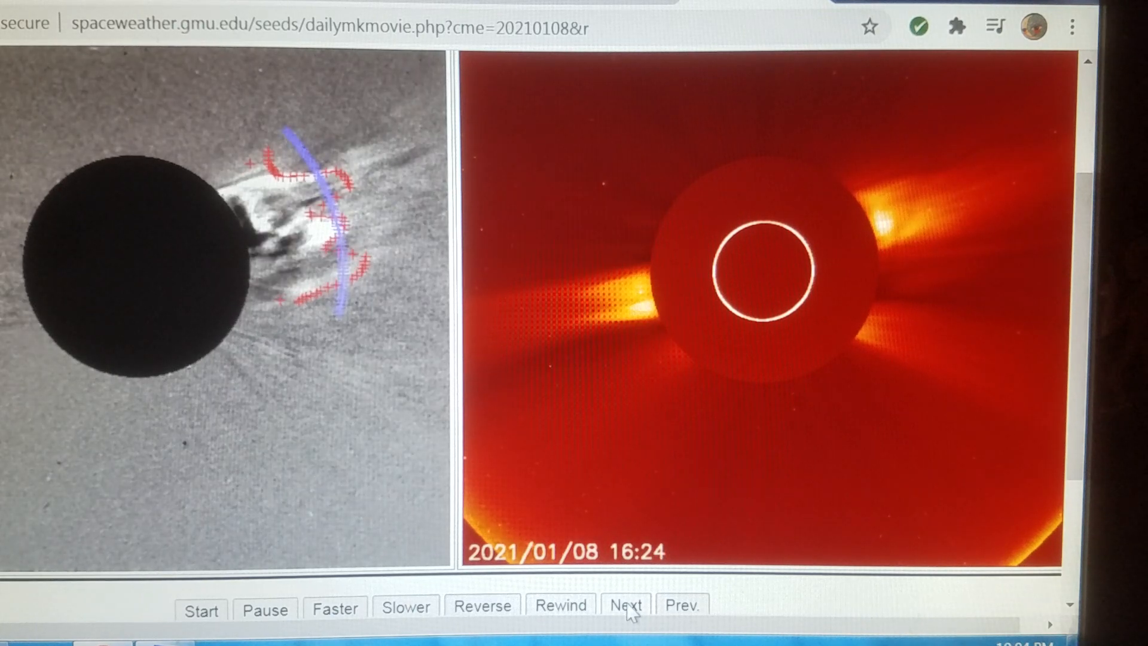
pyautogui.click(624, 609)
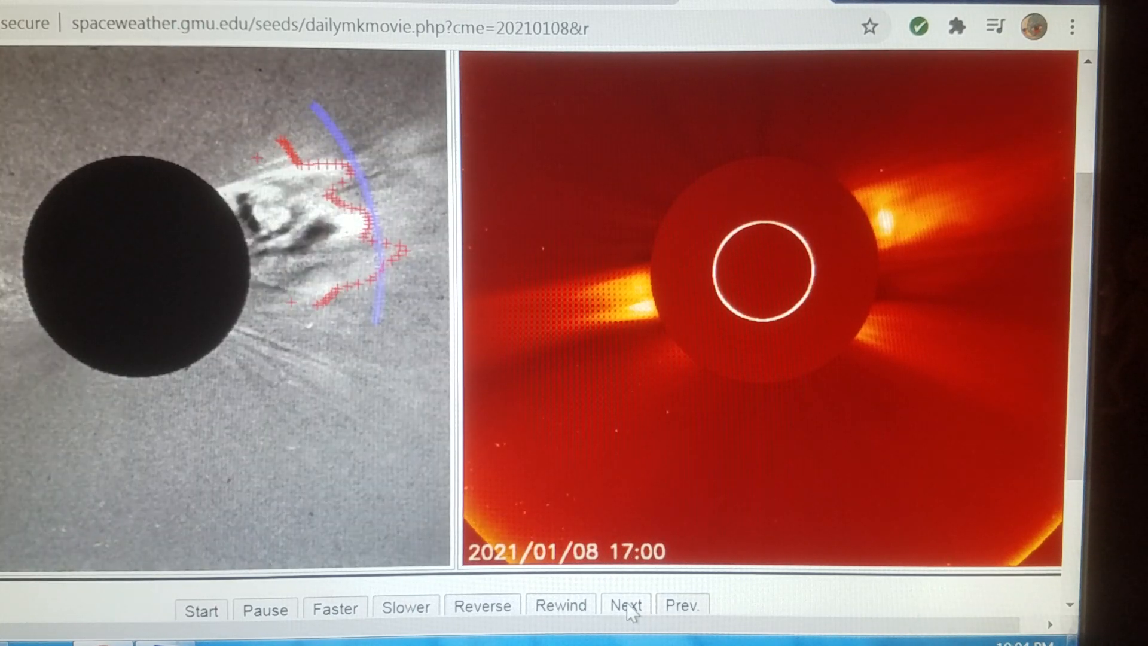
pyautogui.click(624, 609)
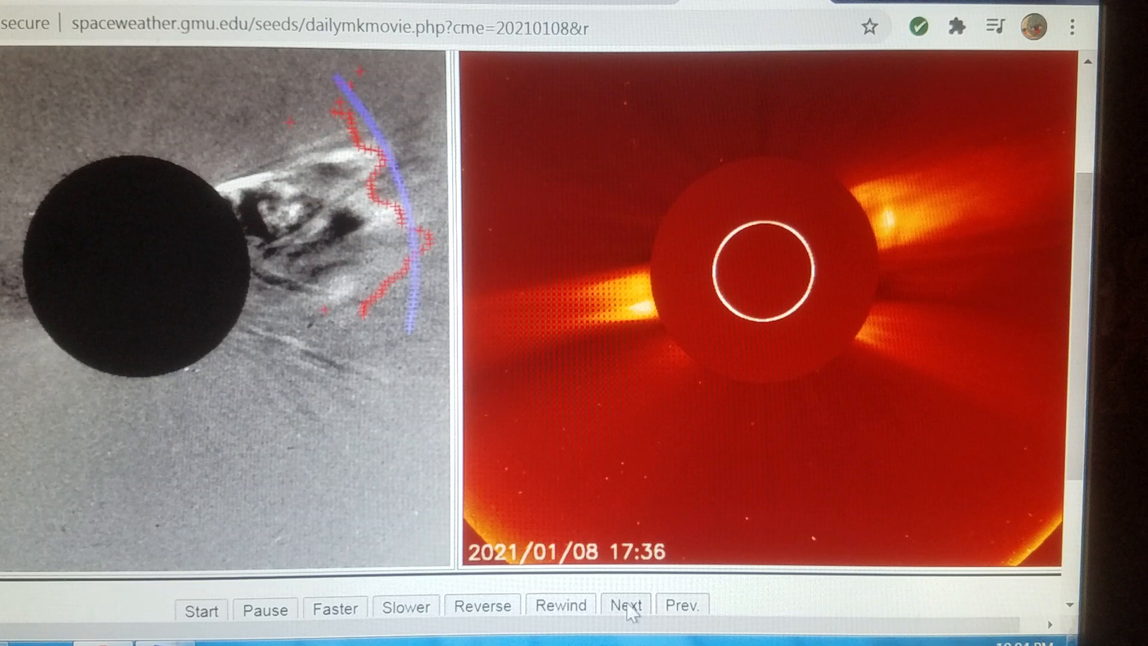
pyautogui.click(624, 610)
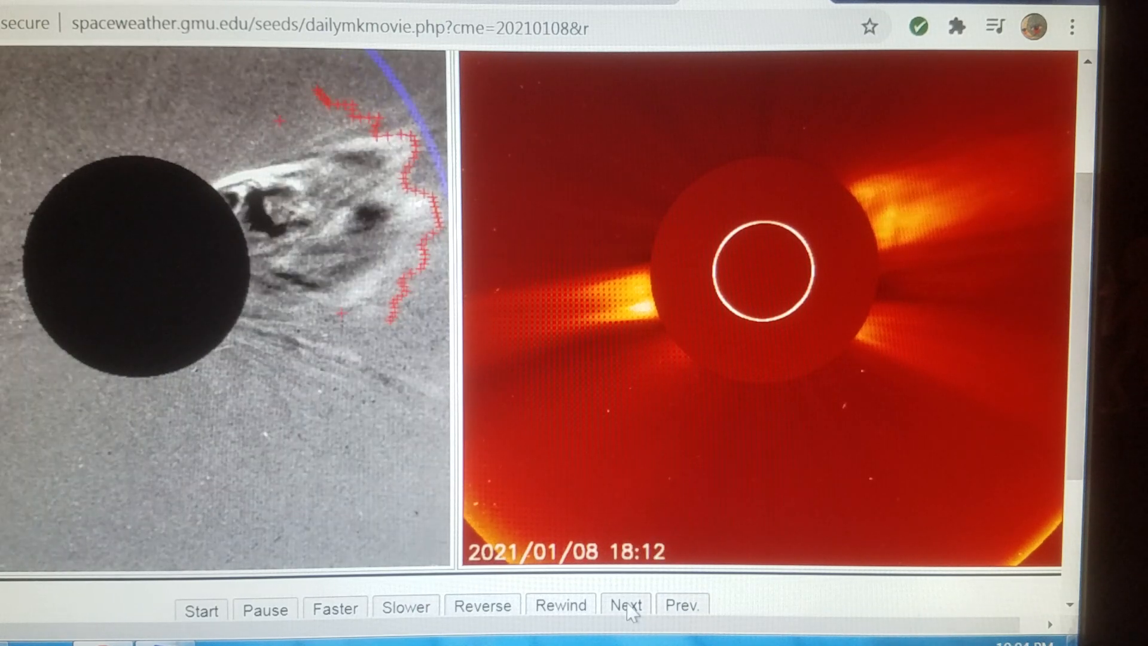
pyautogui.click(626, 608)
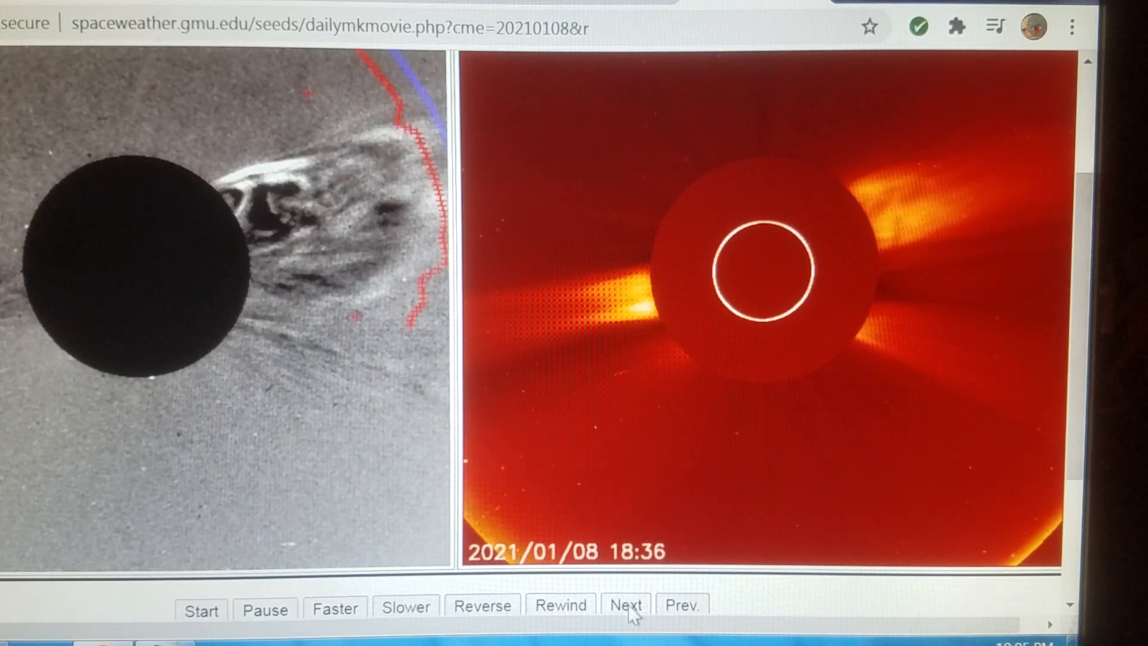
pyautogui.click(626, 606)
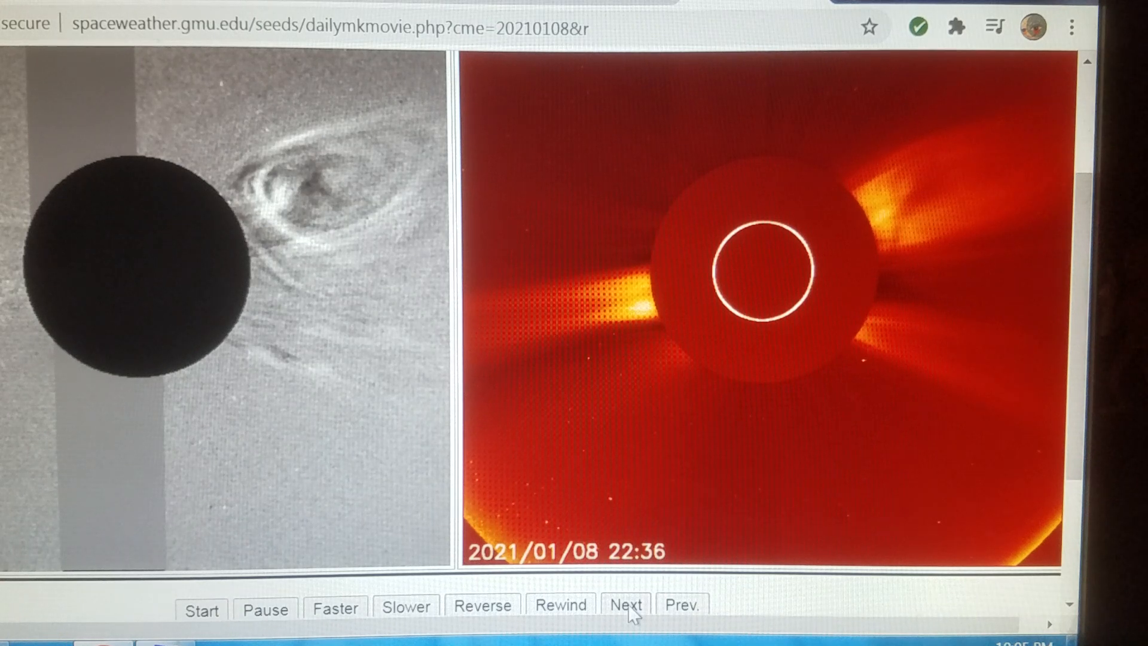
# - Step back one frame to where the red and blue detection outline hugs the Sun
pyautogui.click(624, 607)
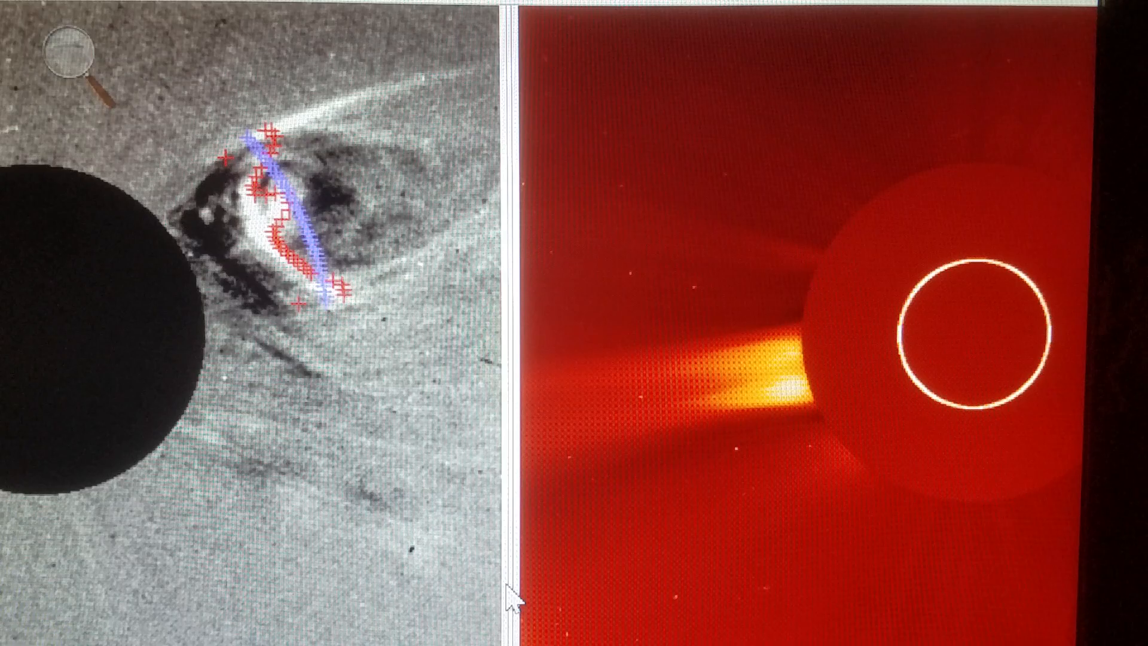
# - Advance through 22:36 and 23:36 to reach the 23:48 frame
pyautogui.click(624, 594)
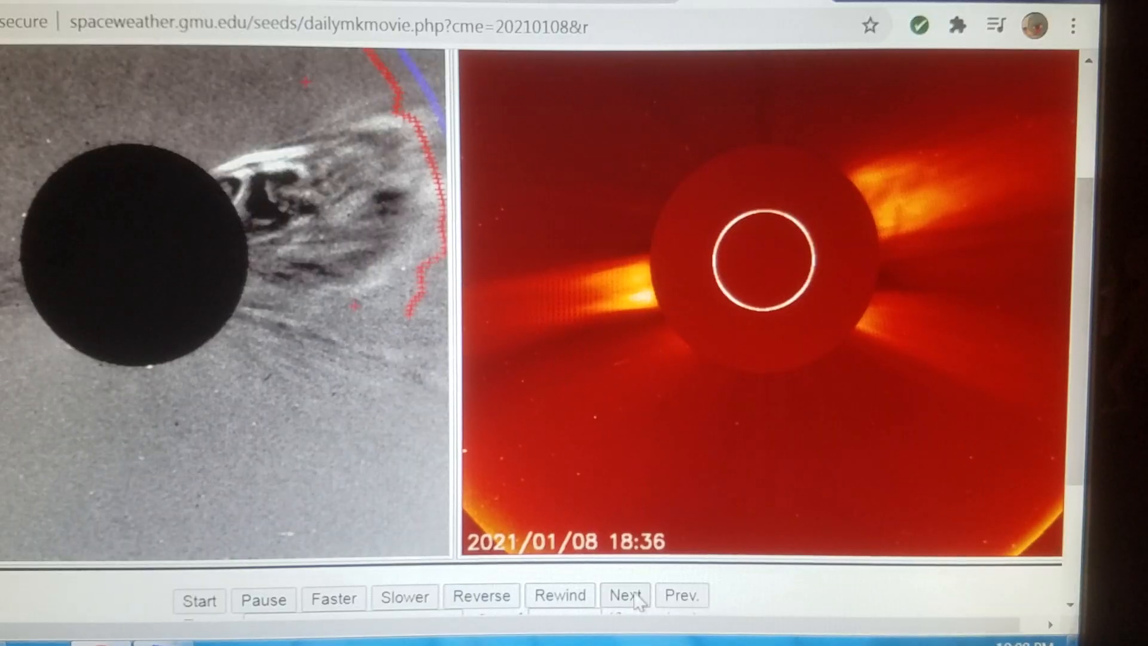
pyautogui.click(624, 595)
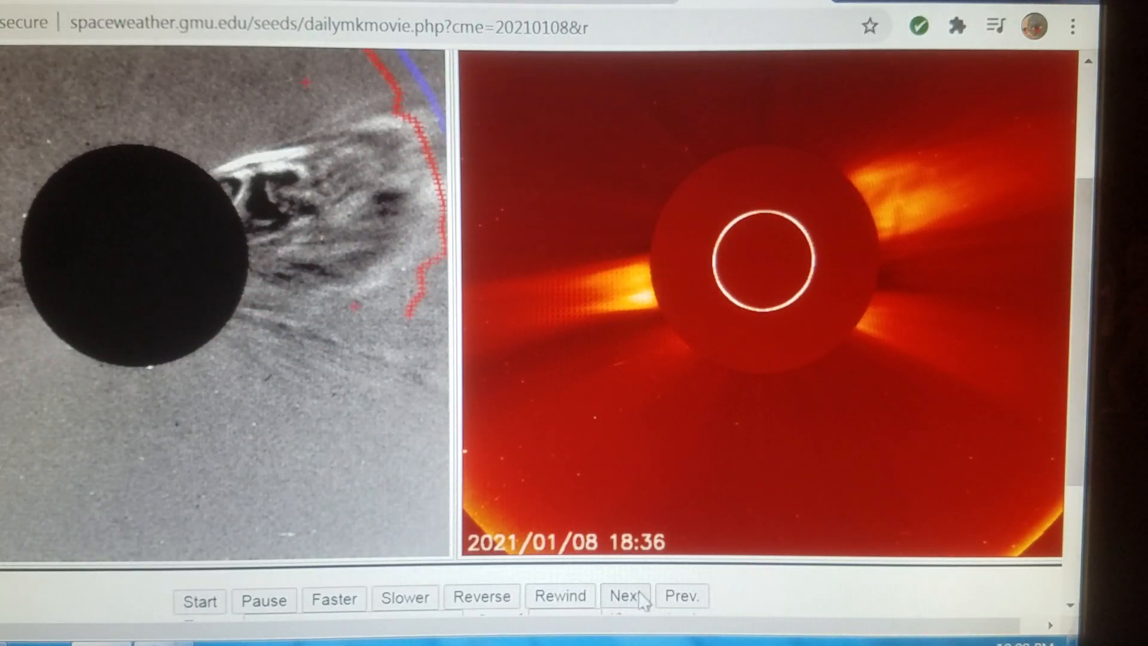
pyautogui.click(624, 596)
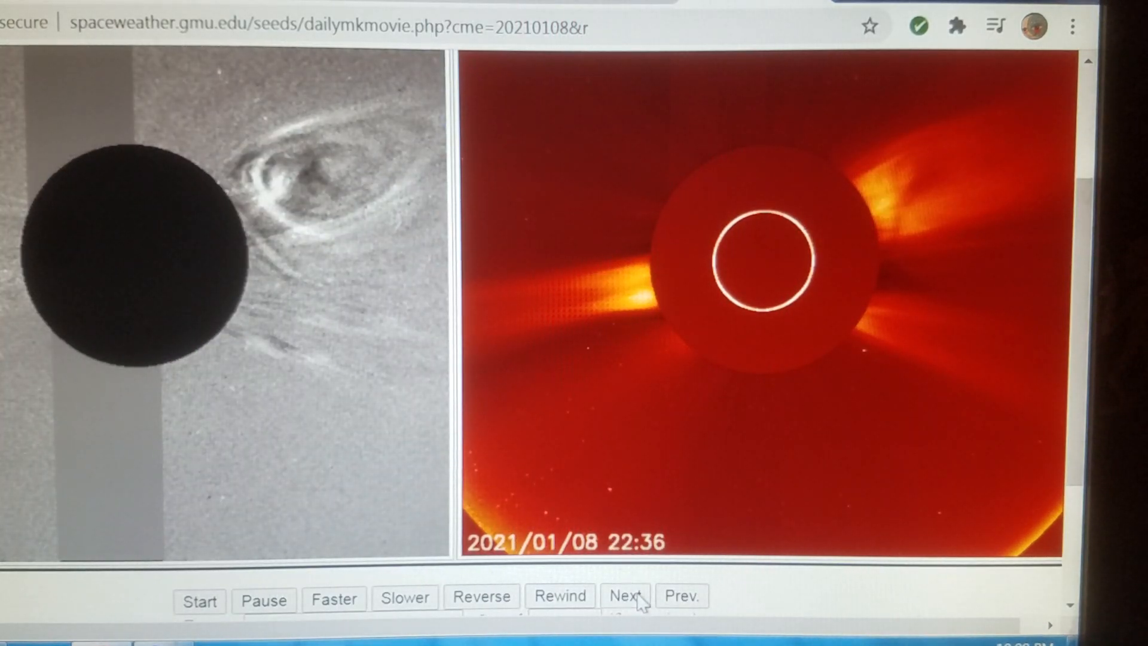
pyautogui.click(624, 595)
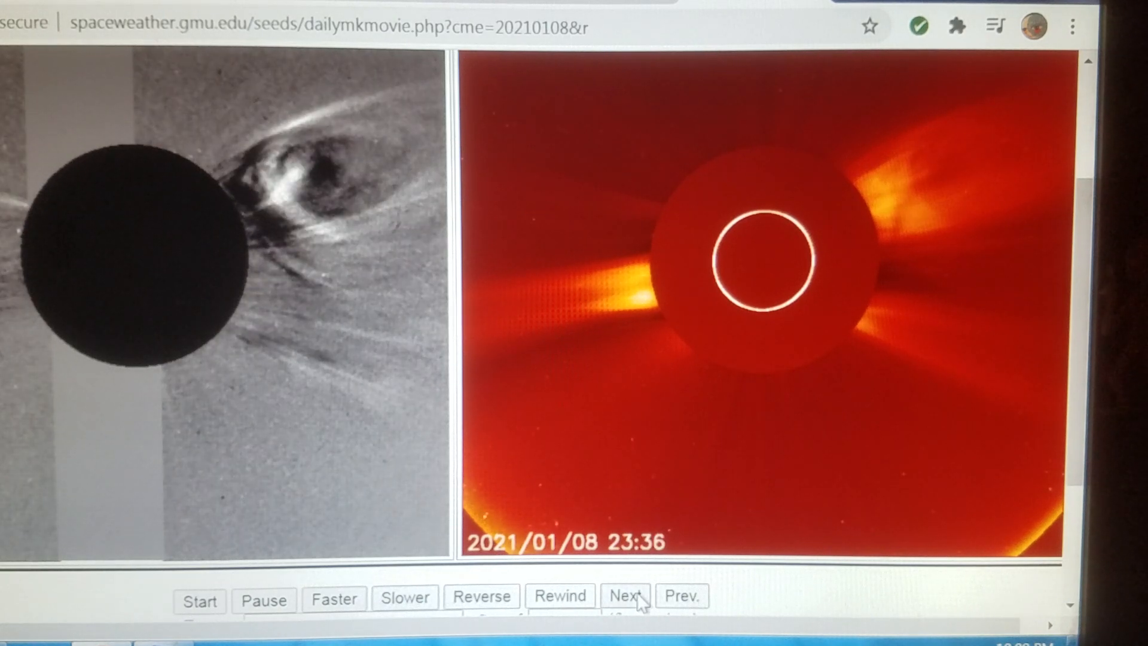
pyautogui.click(624, 597)
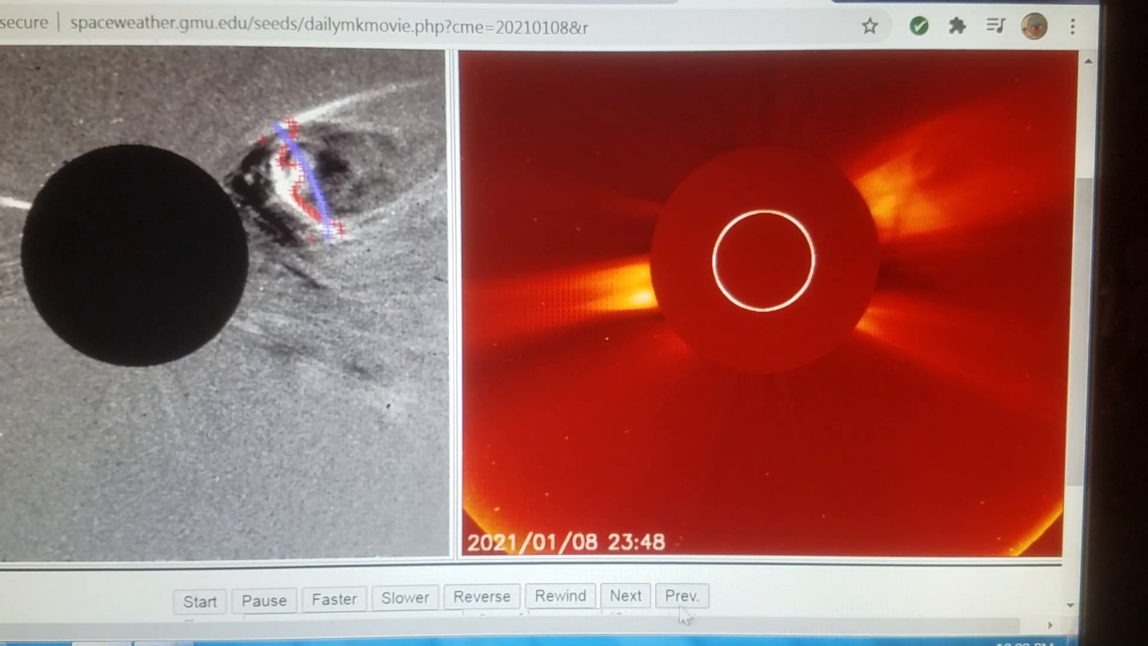
# - Move back and forth between 23:36 and earlier frames, settling on 22:36
pyautogui.click(680, 597)
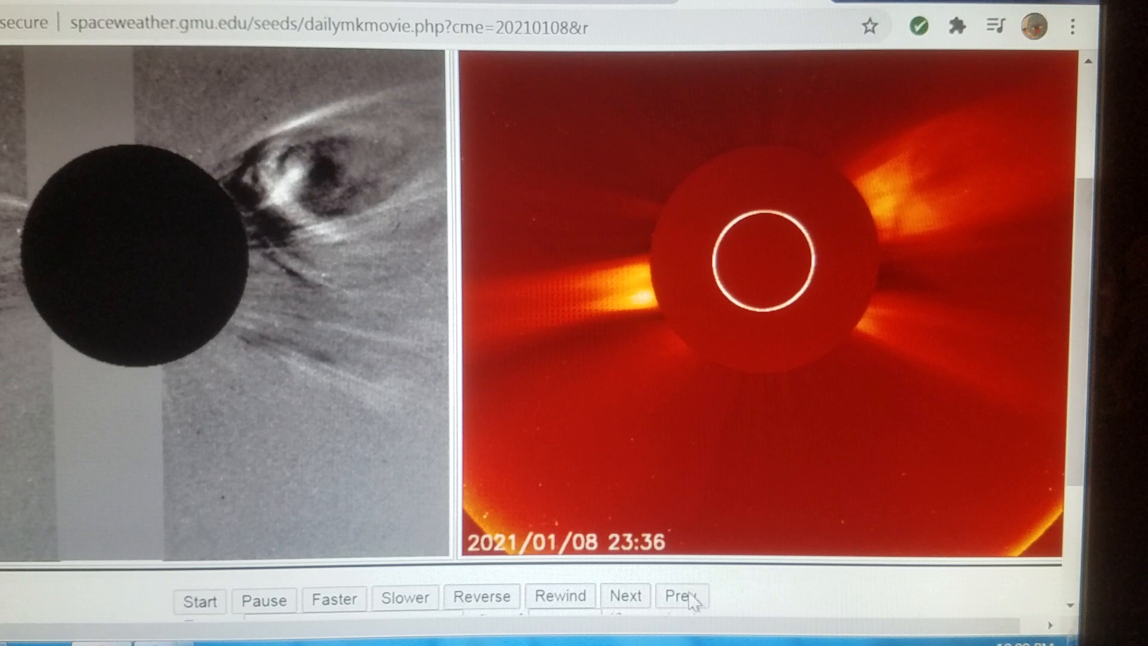
pyautogui.click(681, 597)
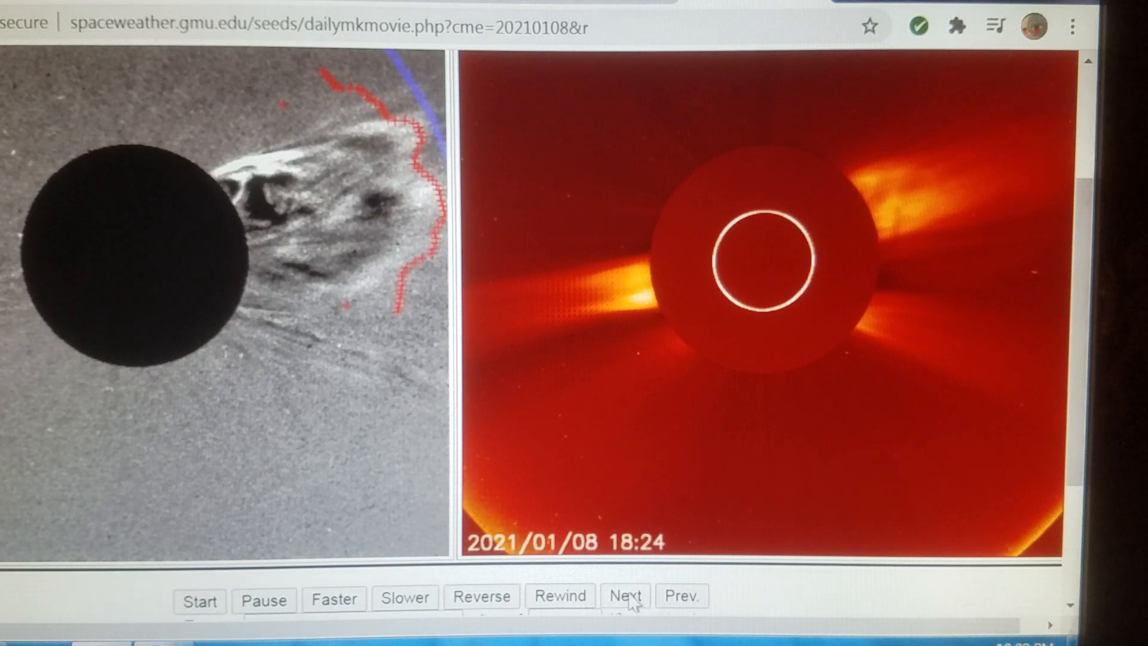
pyautogui.click(625, 596)
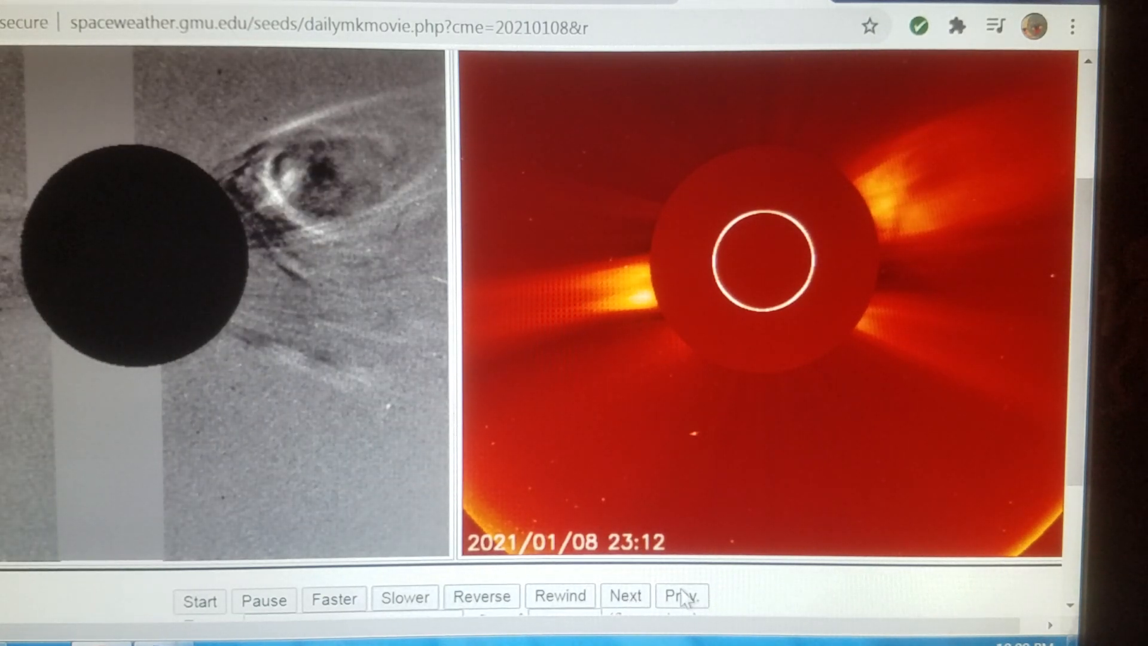
pyautogui.click(681, 596)
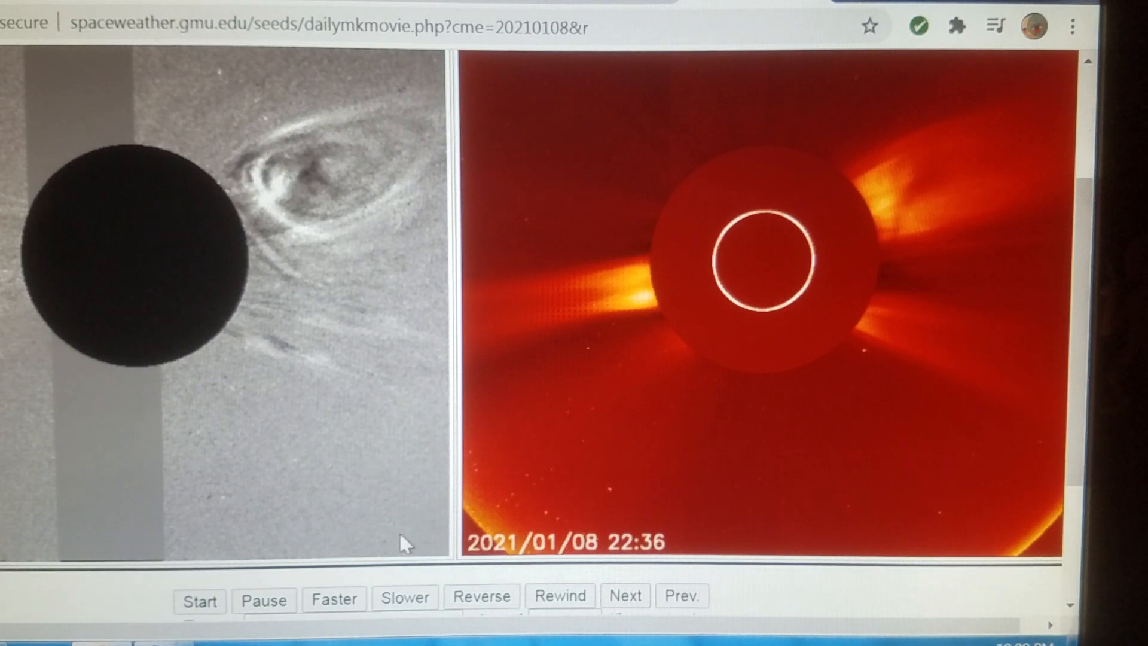